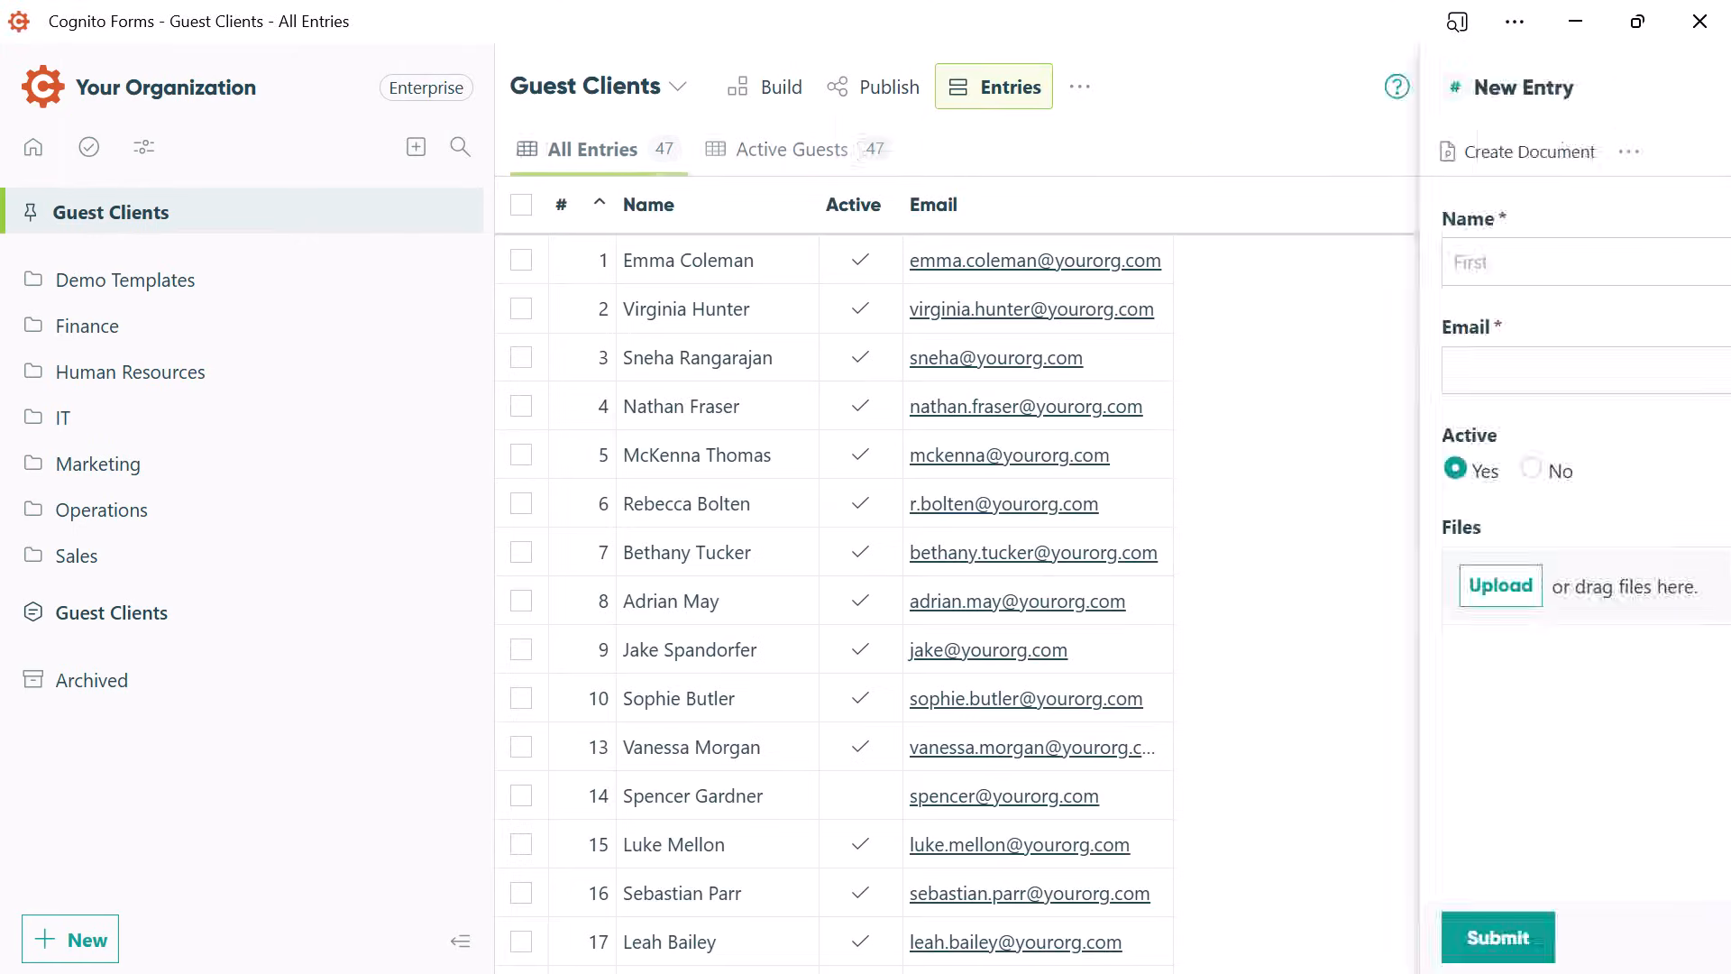
Step: Start a new Guest Clients entry named John
type("John")
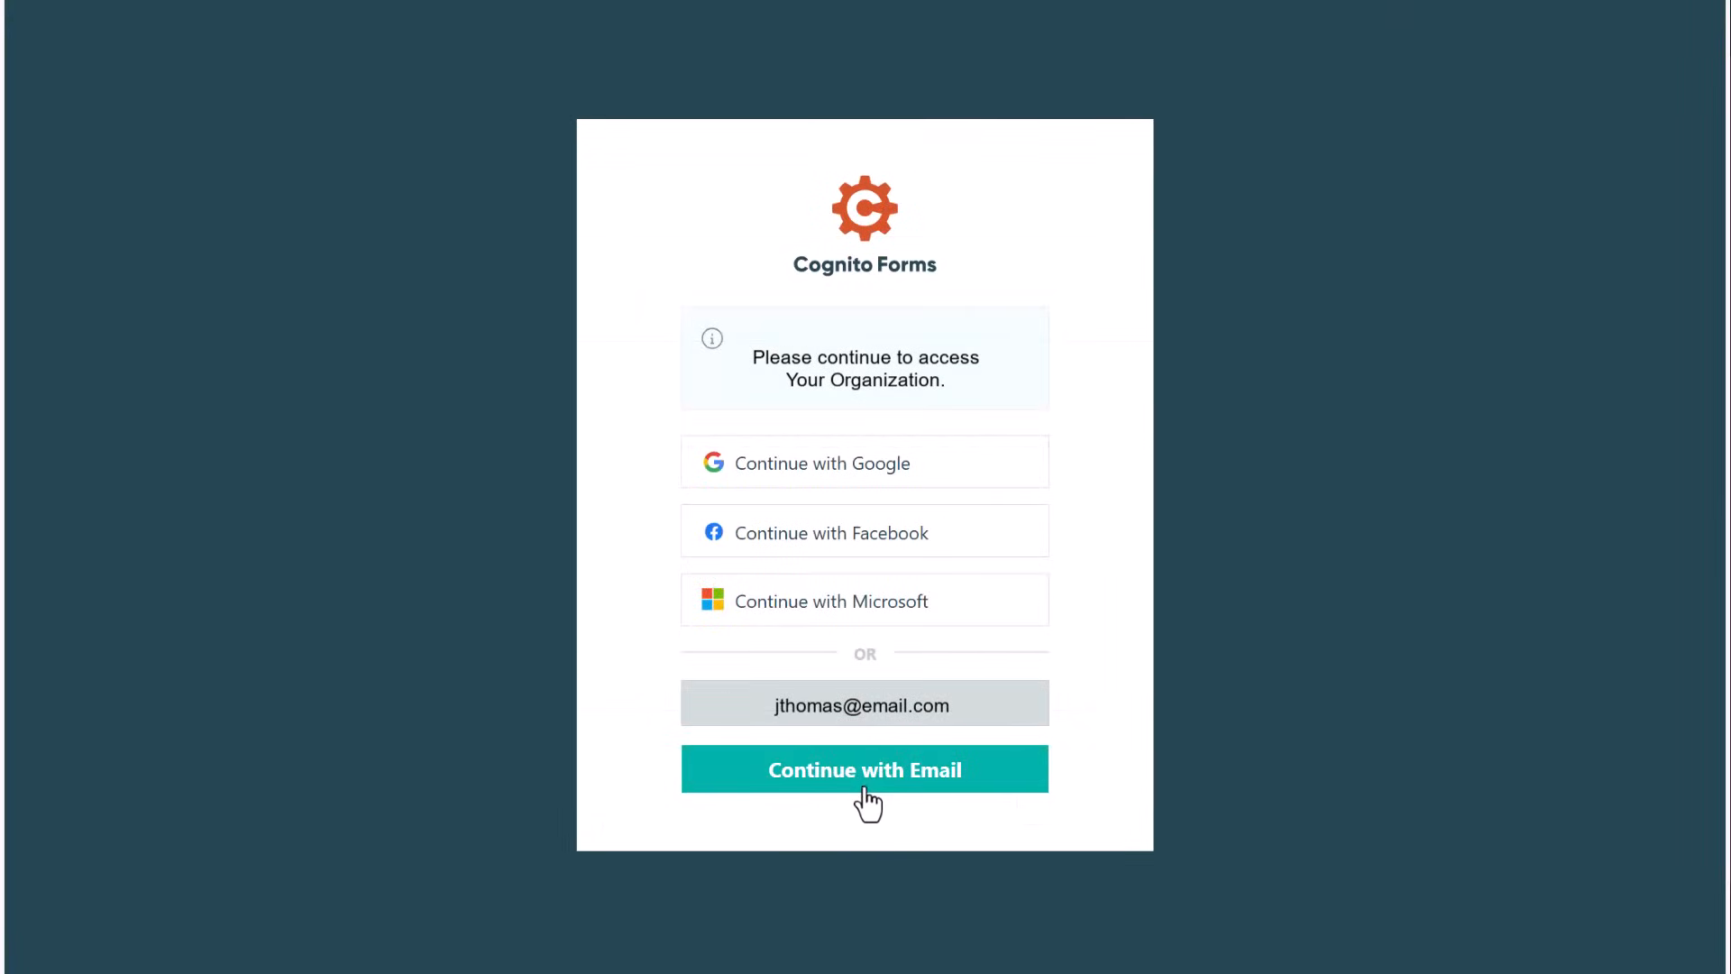
left_click(866, 768)
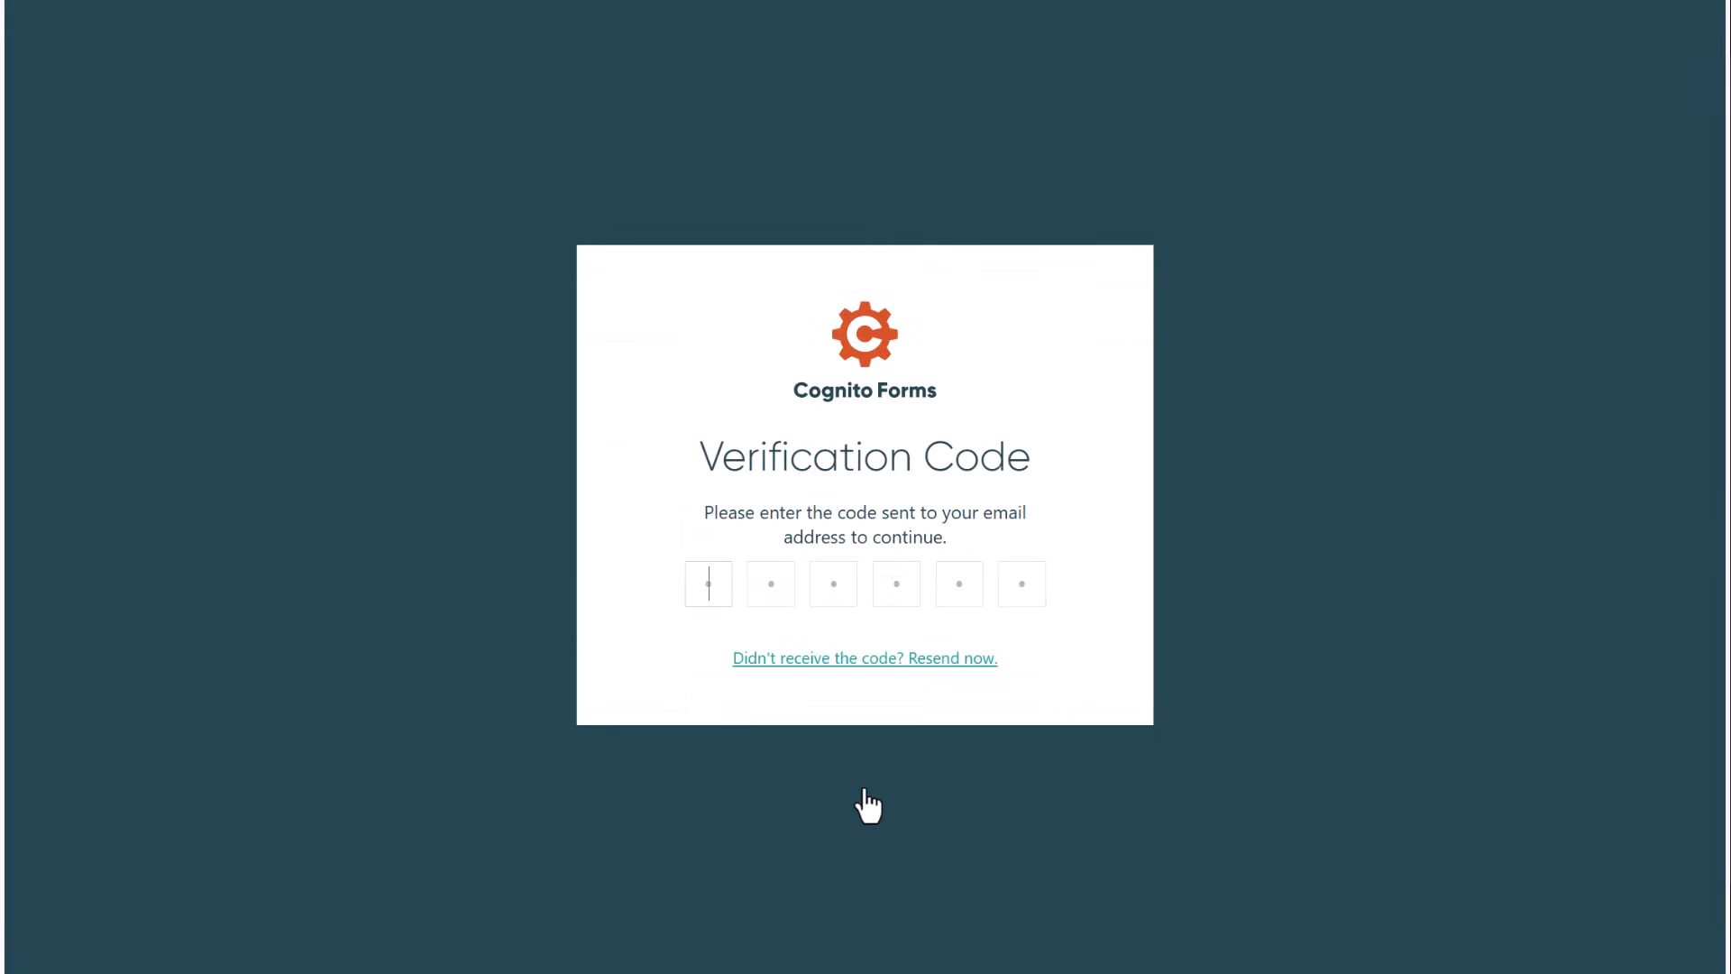
type("445")
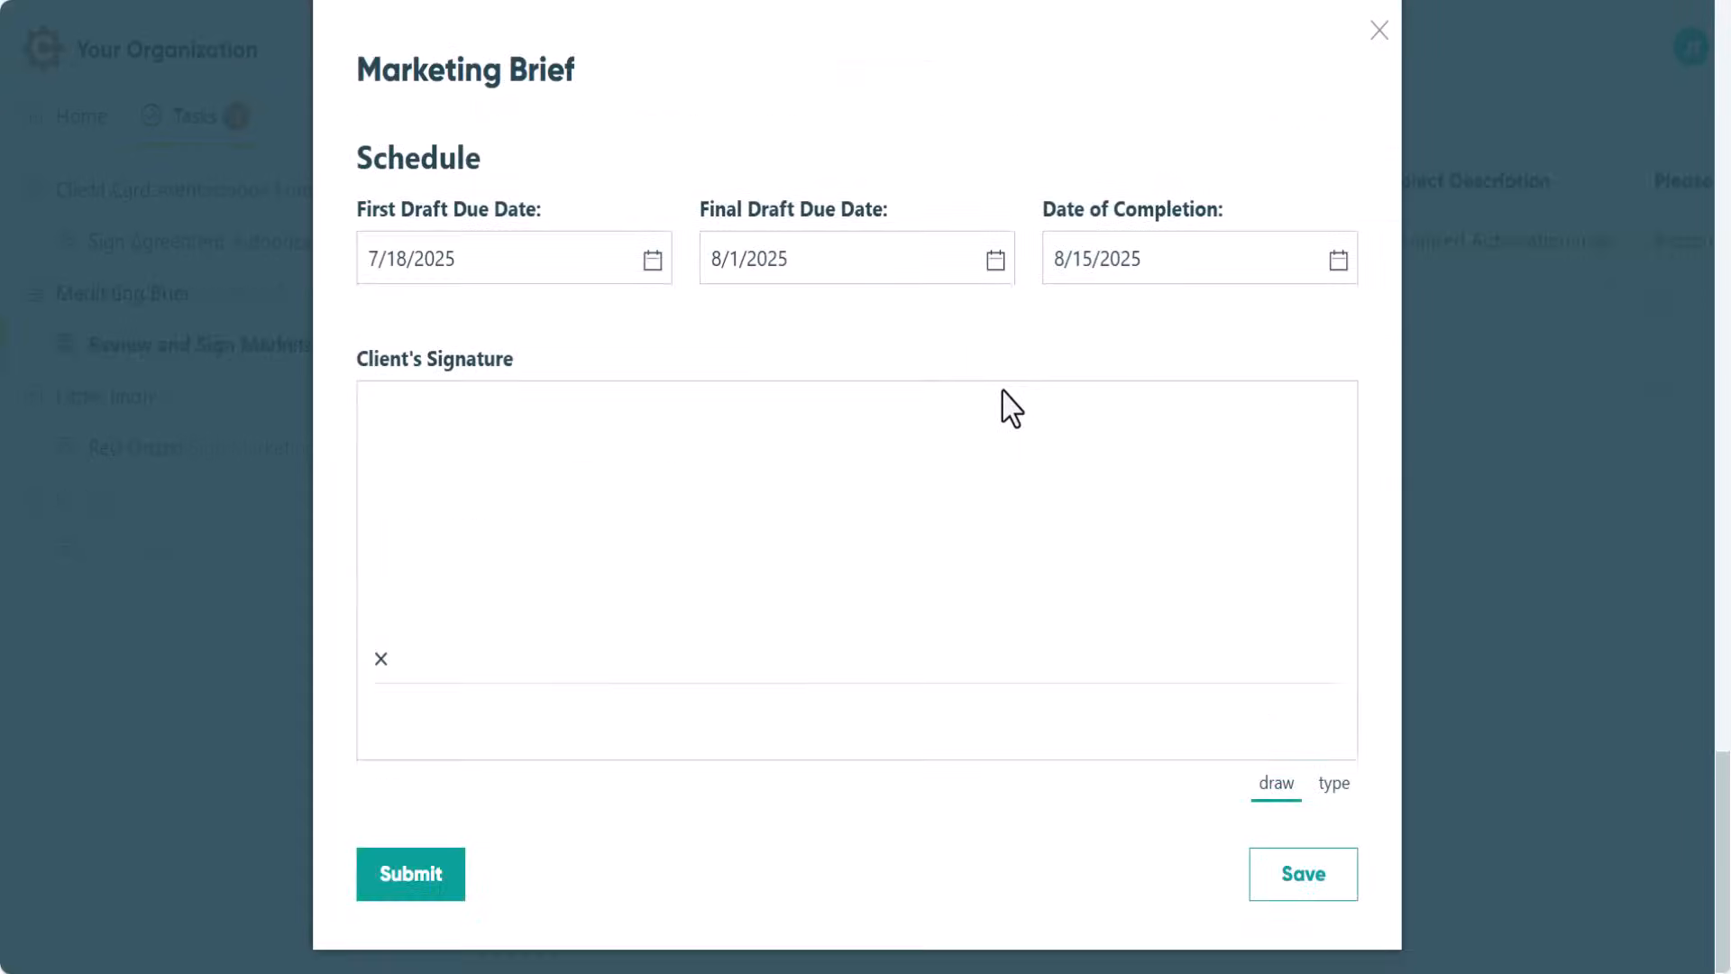
Step: Save progress on the Marketing Brief task and view the guest's Past Orders
left_click(1302, 872)
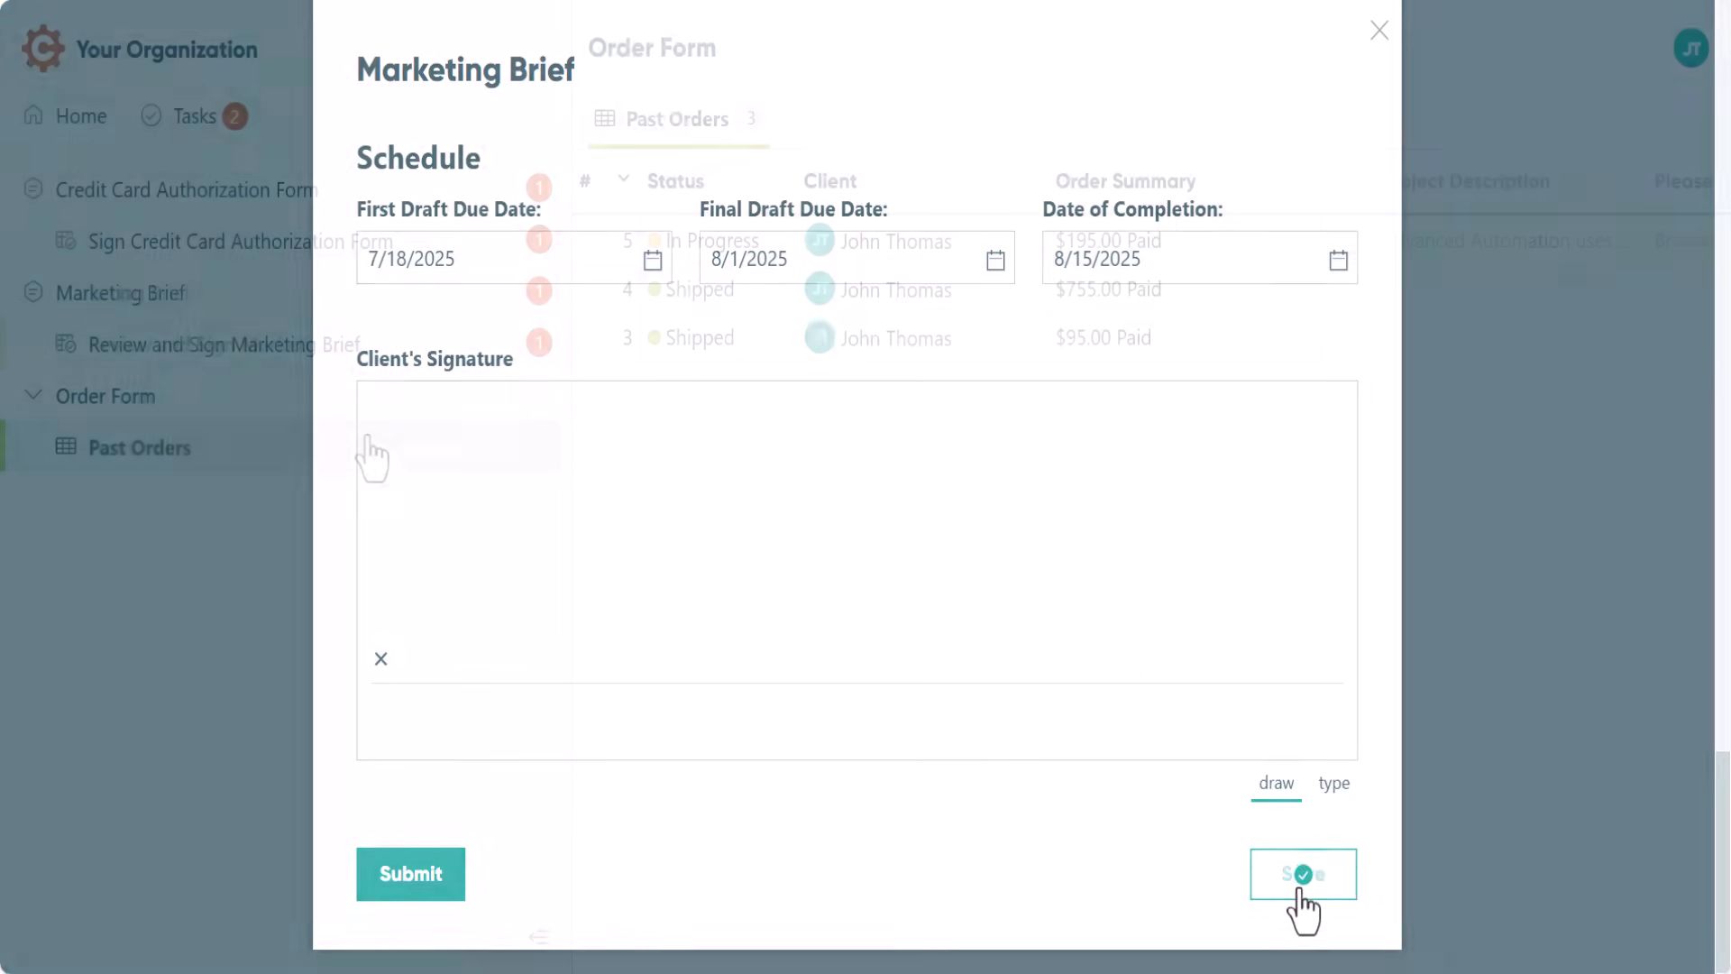
left_click(1304, 874)
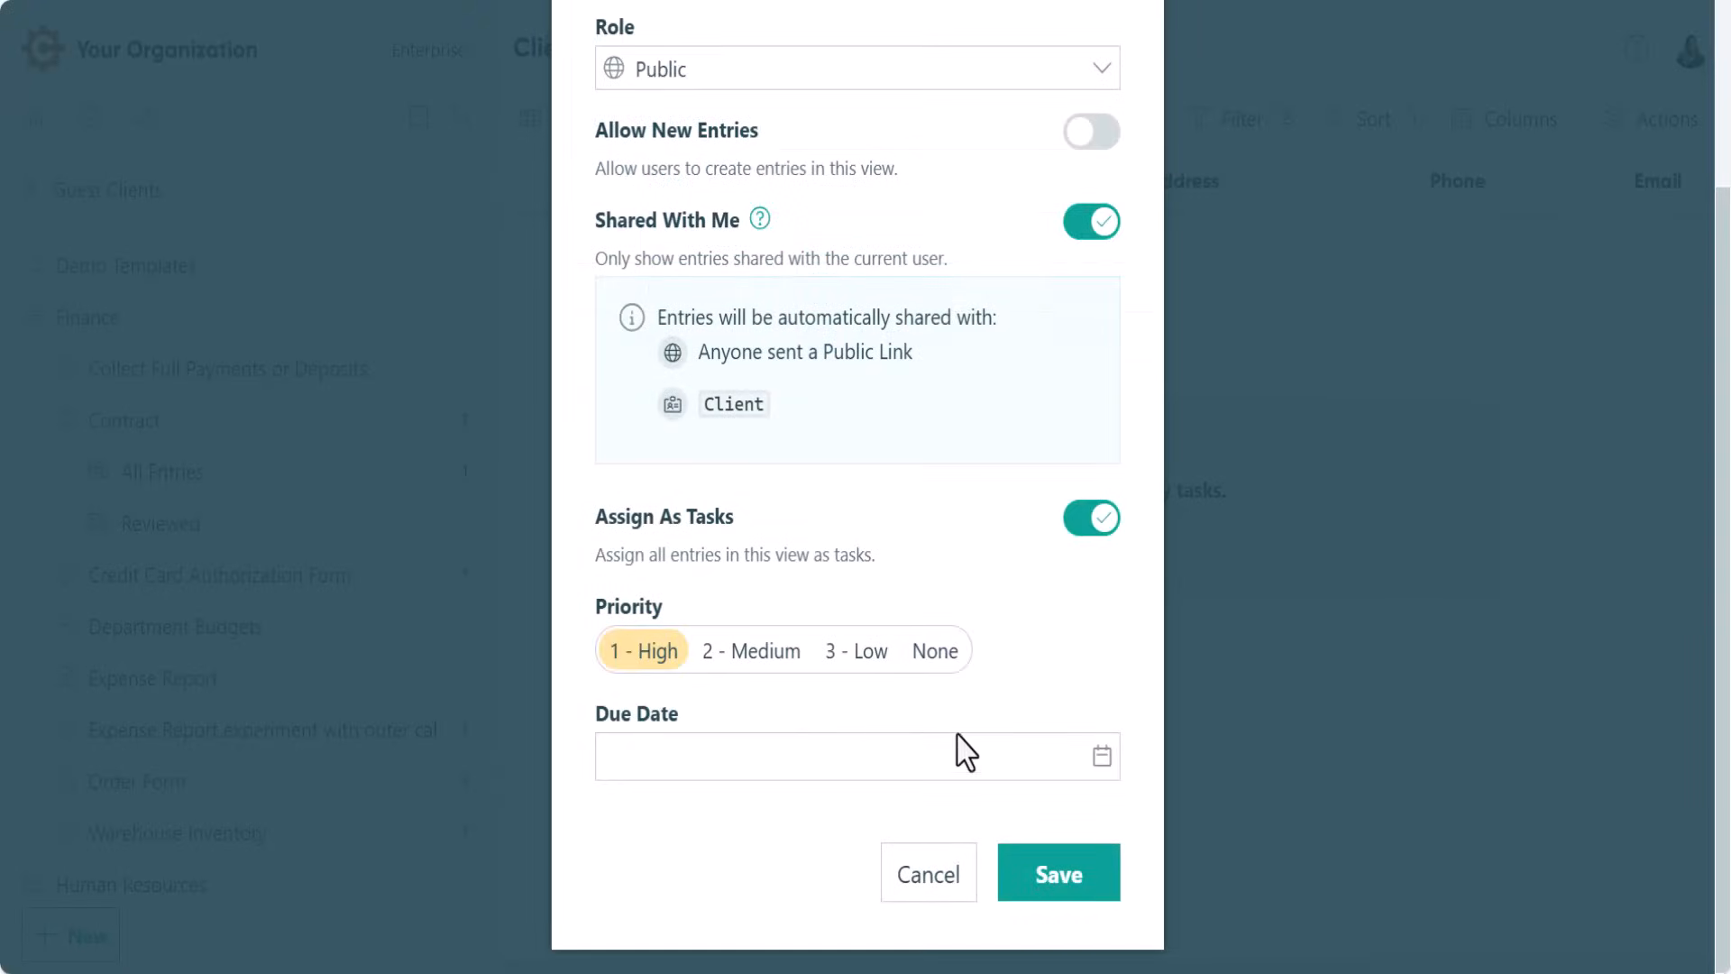
Step: Give assigned tasks a 7/1/2025 due date with Send Reminders, then bring up bulk Actions for the checked entries
left_click(1100, 755)
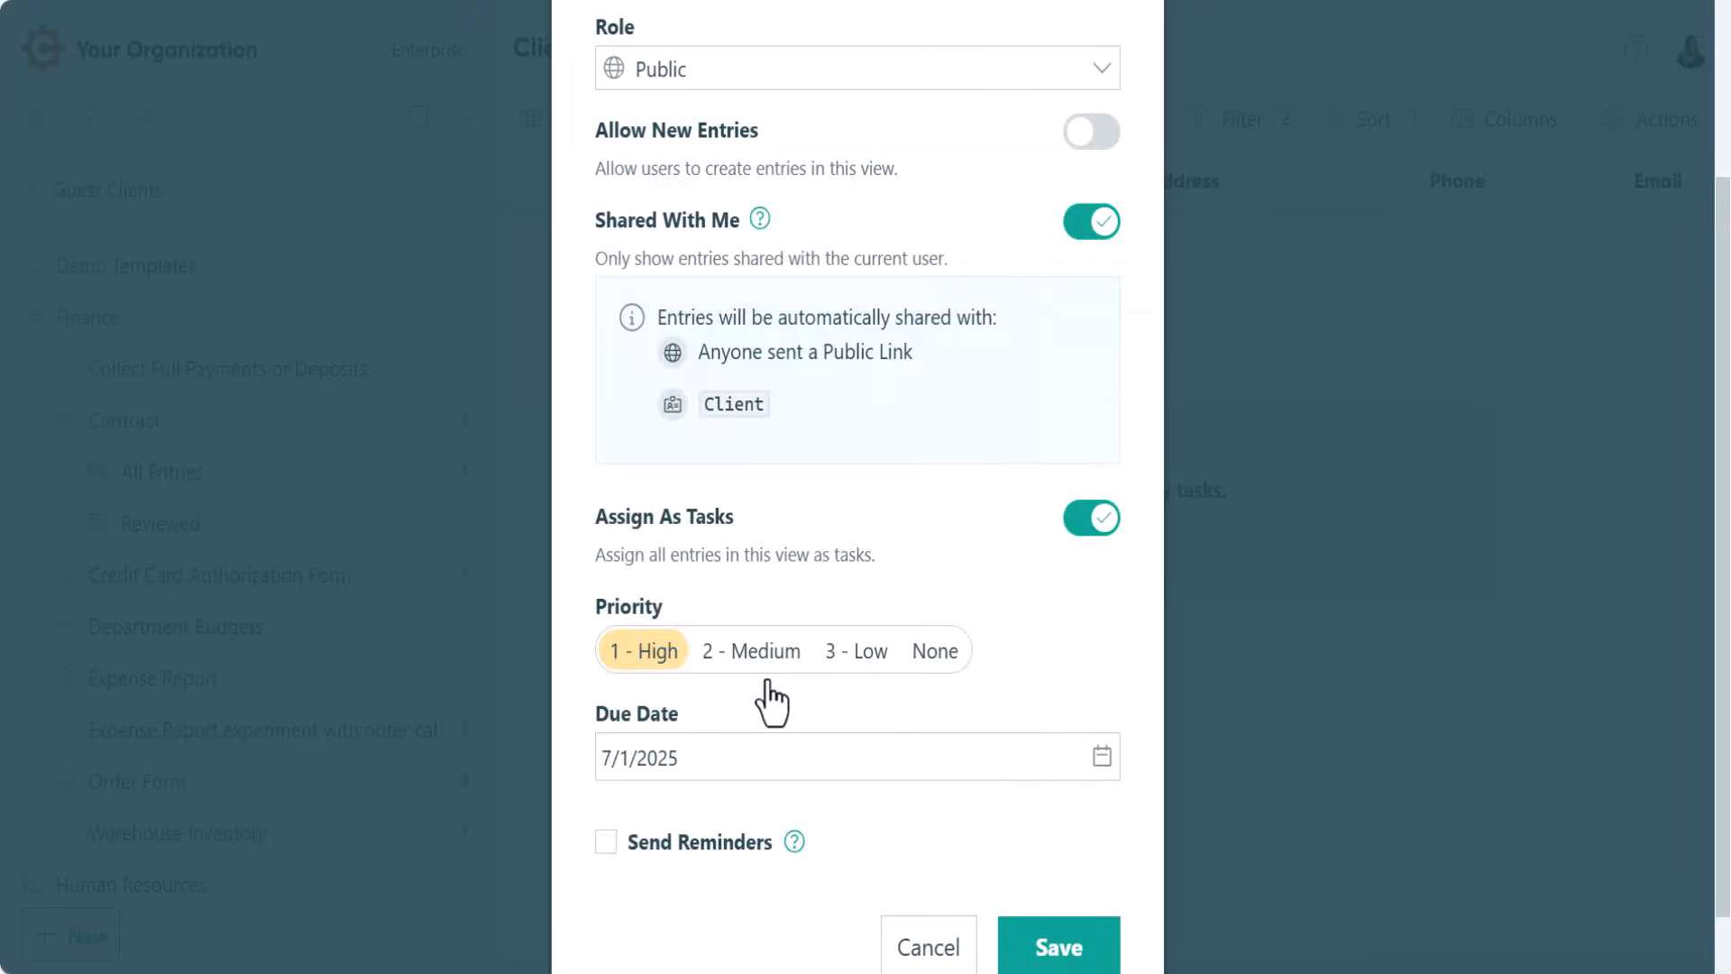
left_click(606, 842)
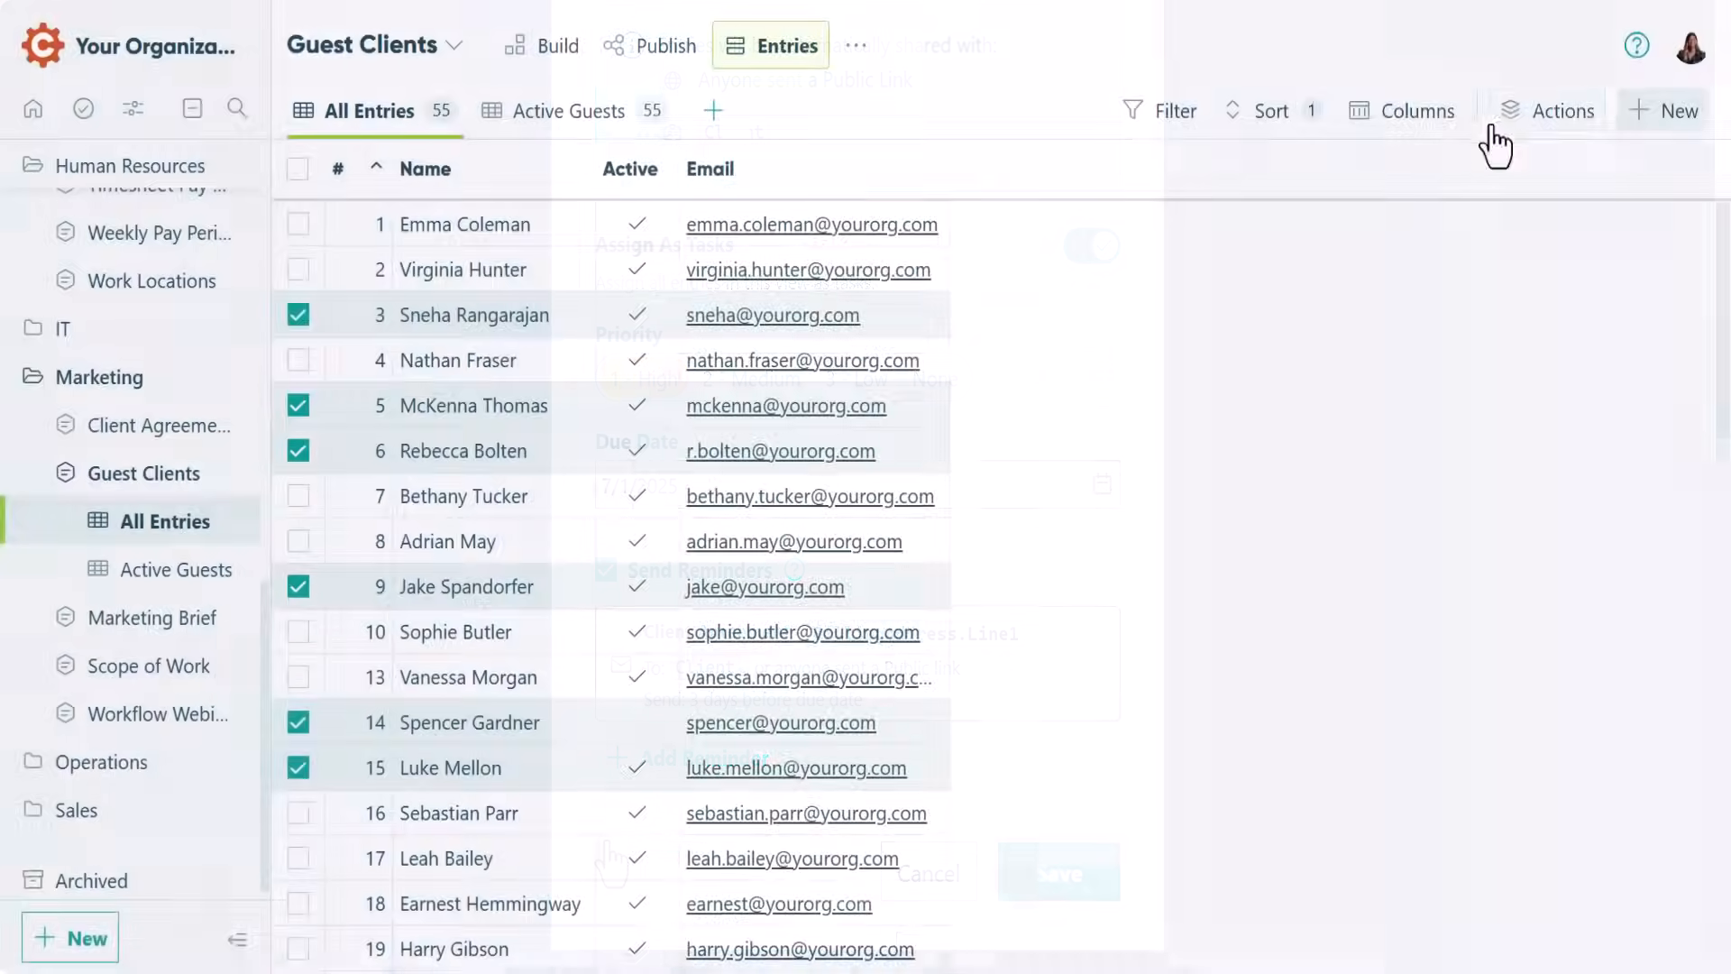
left_click(1561, 112)
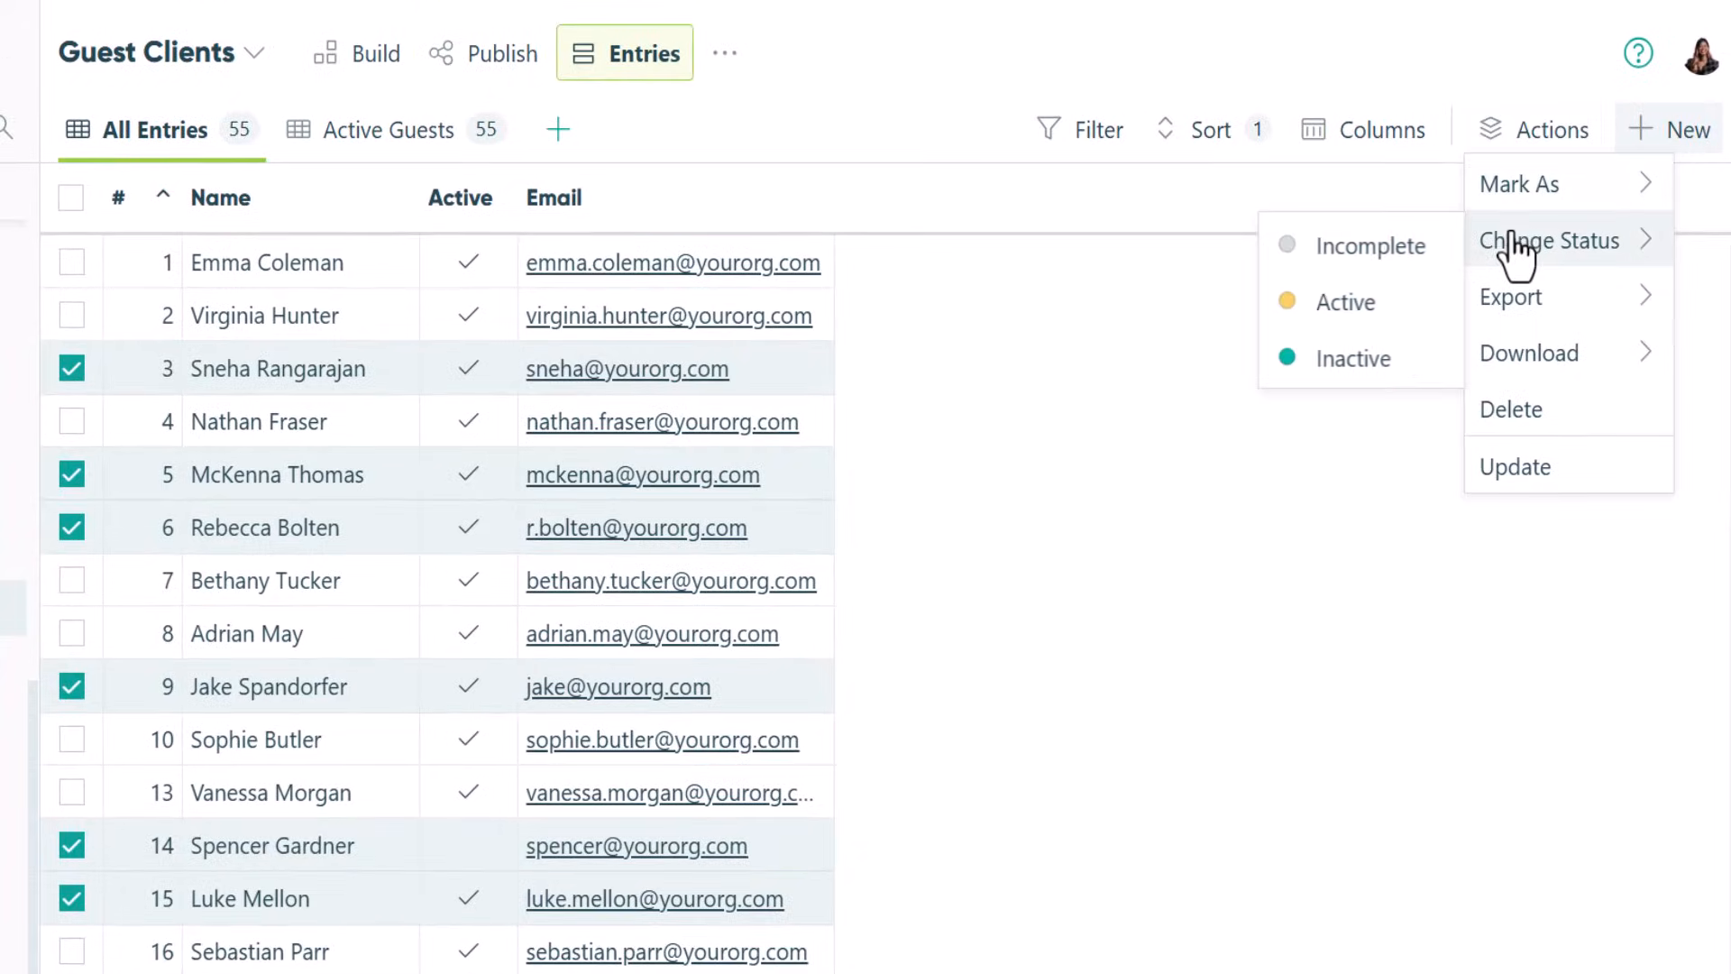